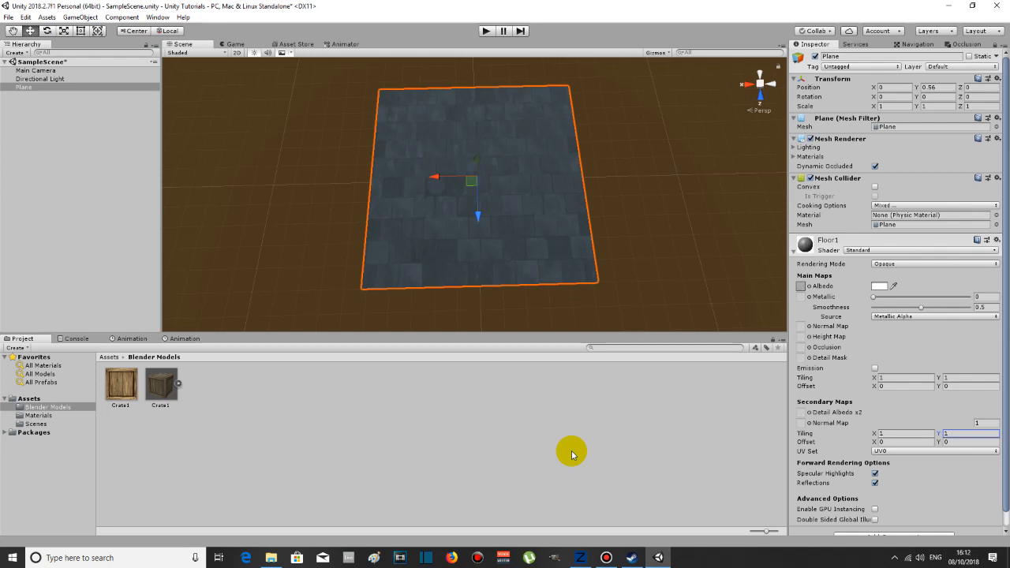
mouse_move(508, 372)
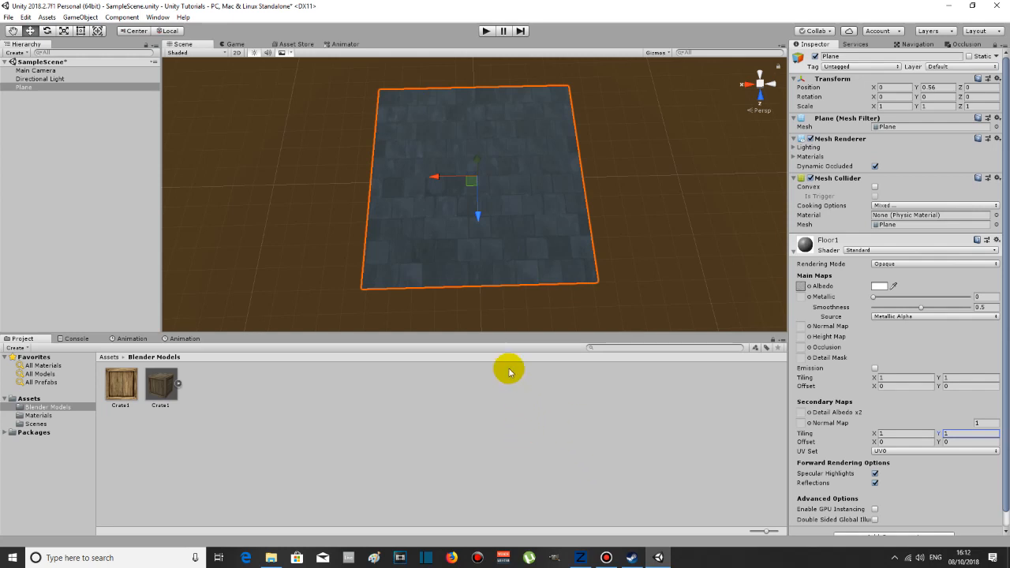
mouse_move(502, 265)
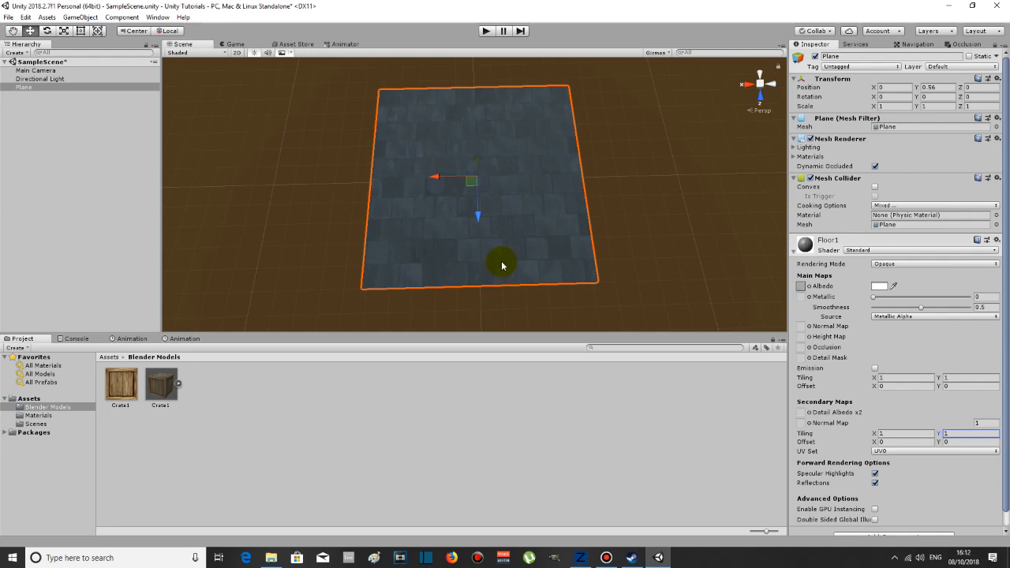
mouse_move(530, 208)
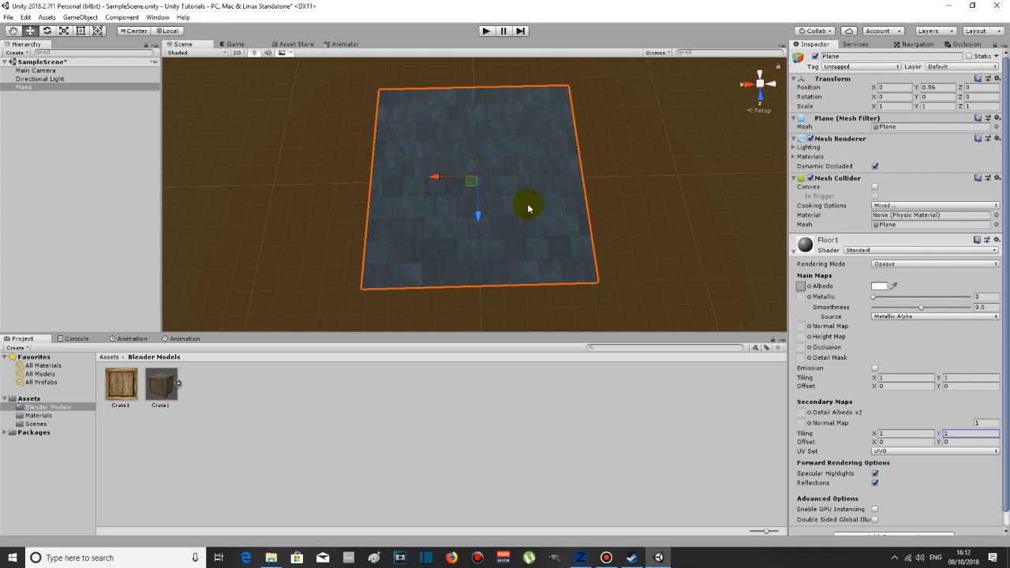
mouse_move(533, 237)
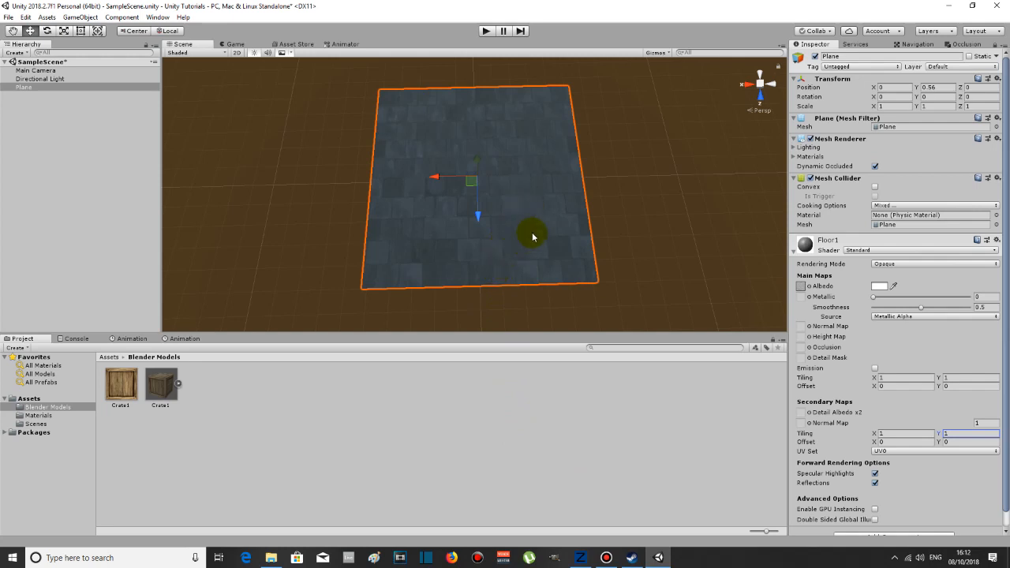
mouse_move(536, 227)
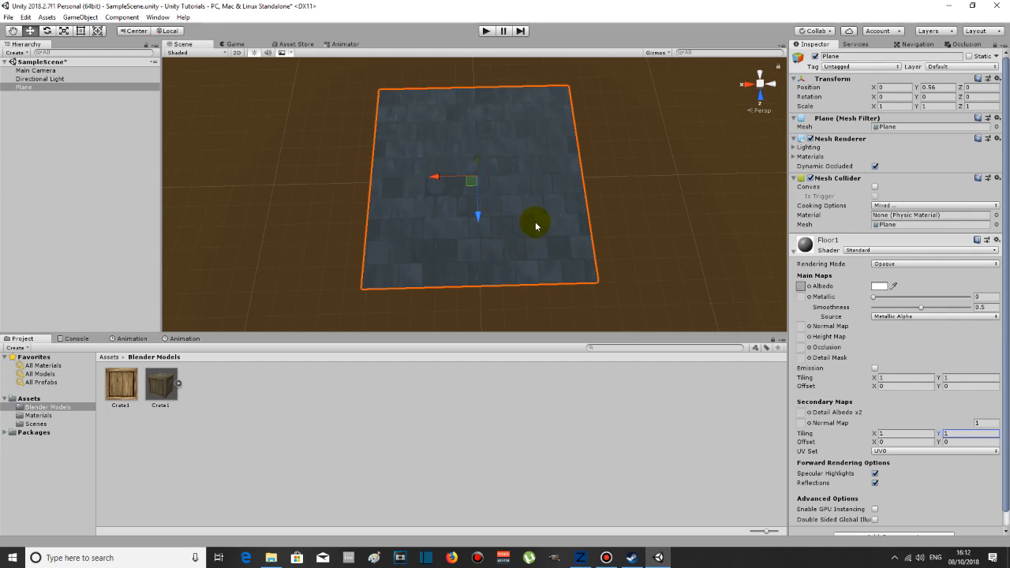
mouse_move(533, 234)
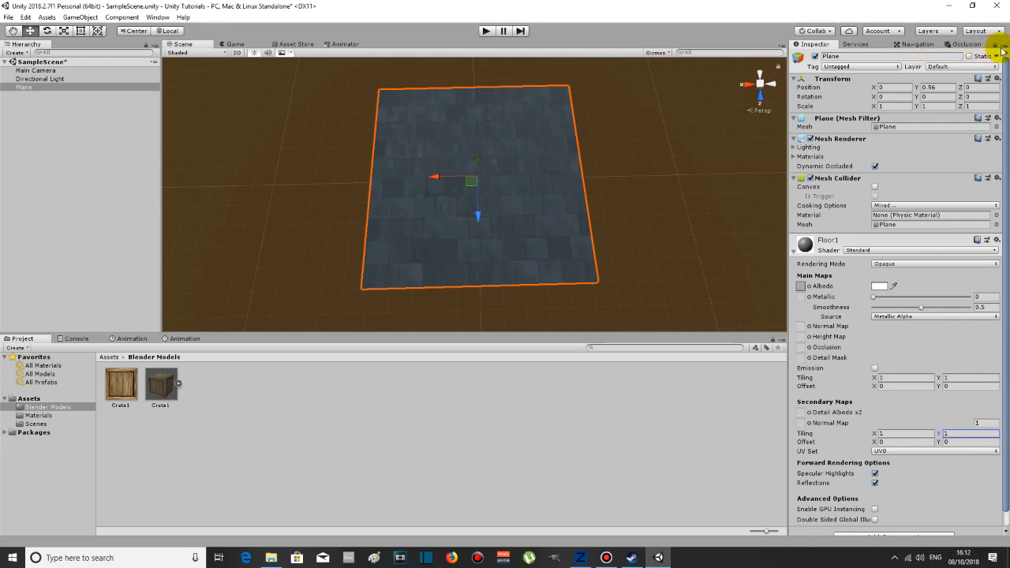
Step: Switch the Inspector to Debug mode so the plane's components show raw internal fields
click(997, 44)
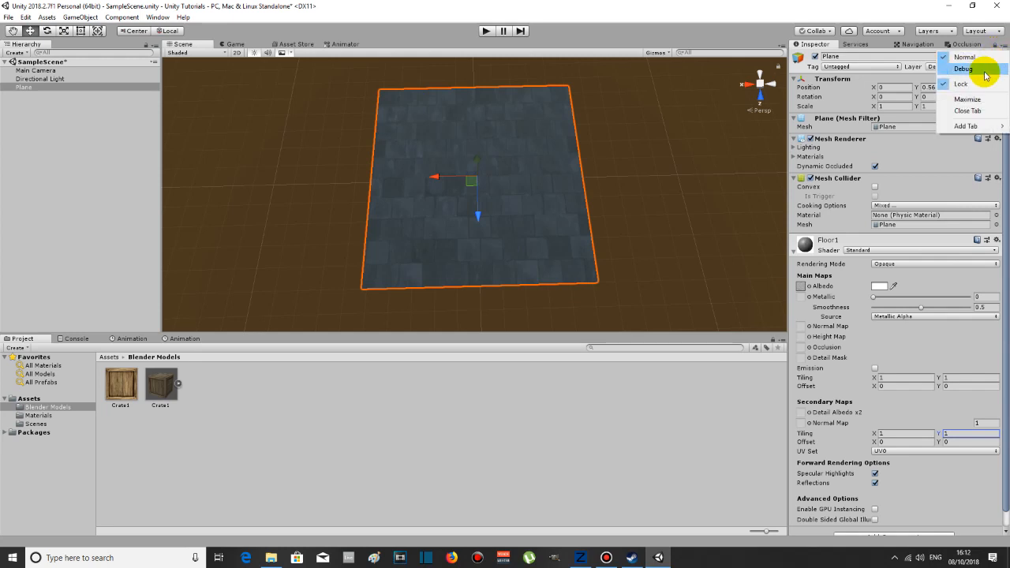
click(959, 71)
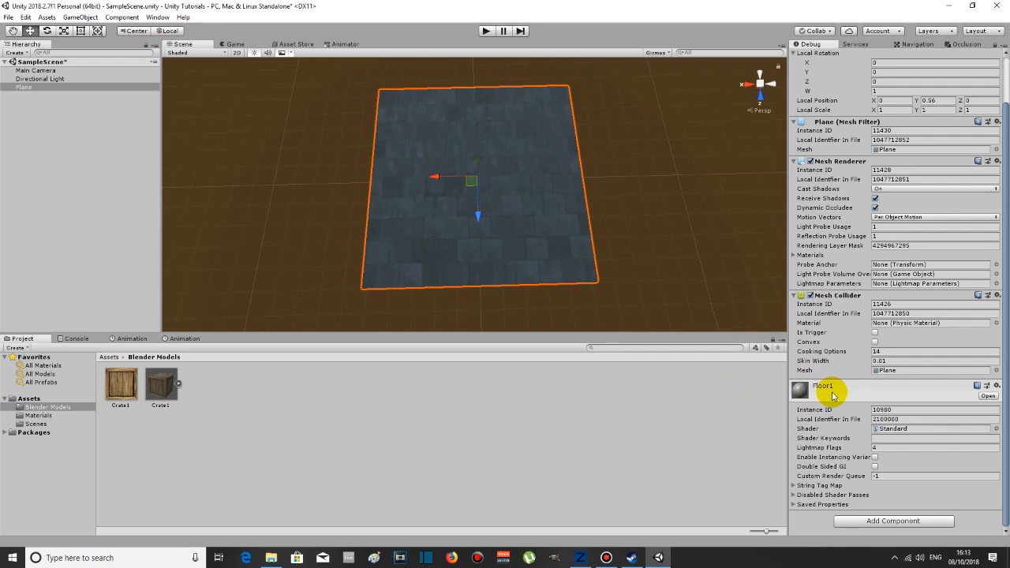
mouse_move(792, 508)
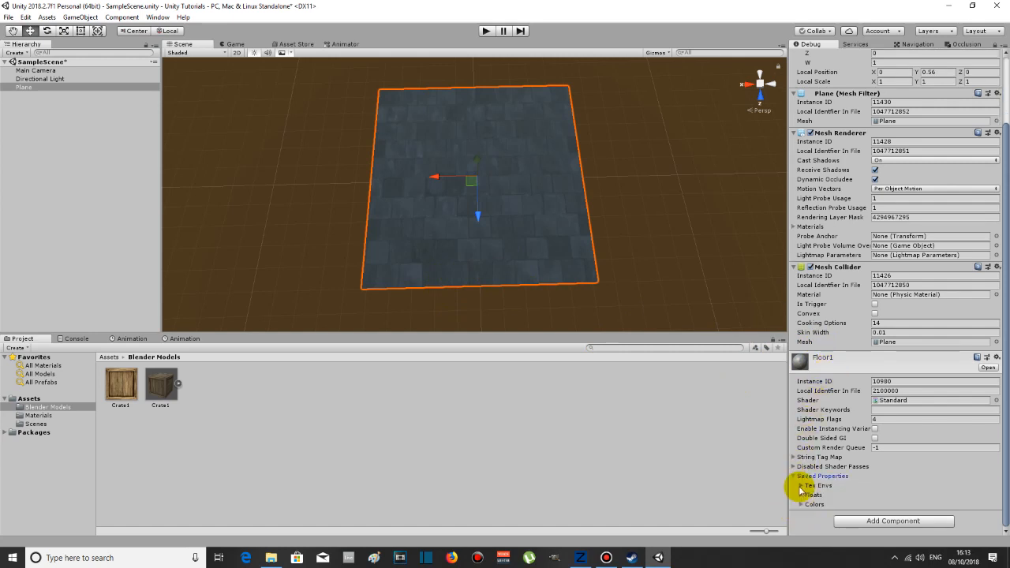
Step: Expand Saved Properties > Tex Envs > _MainTex to reveal its texture, scale and offset fields
click(801, 486)
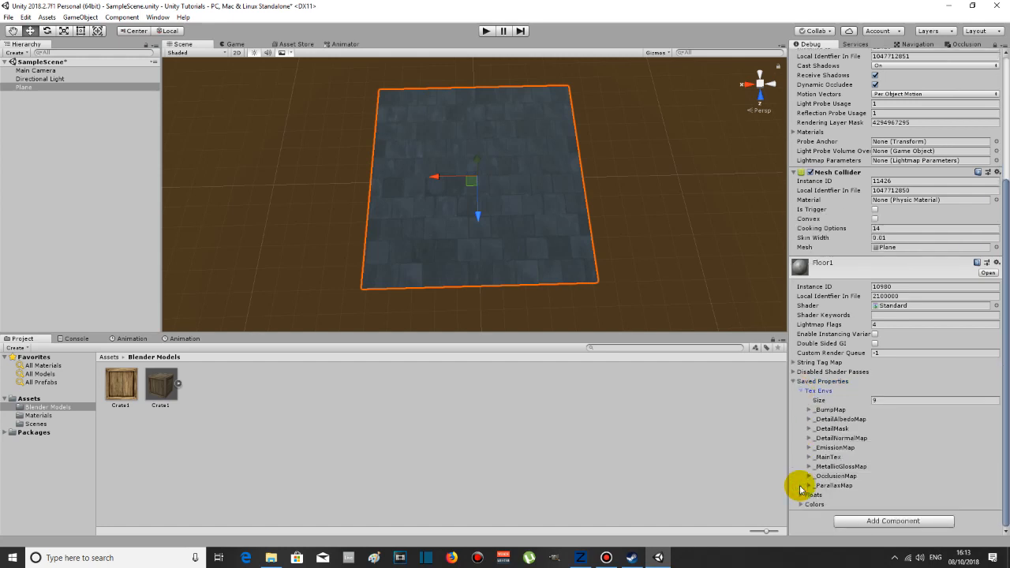
click(811, 456)
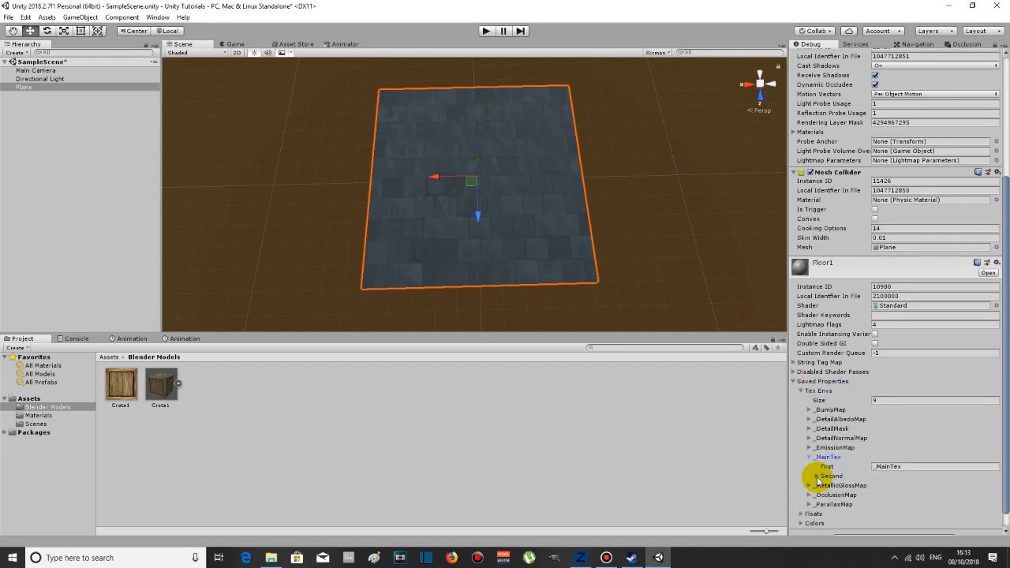
click(811, 477)
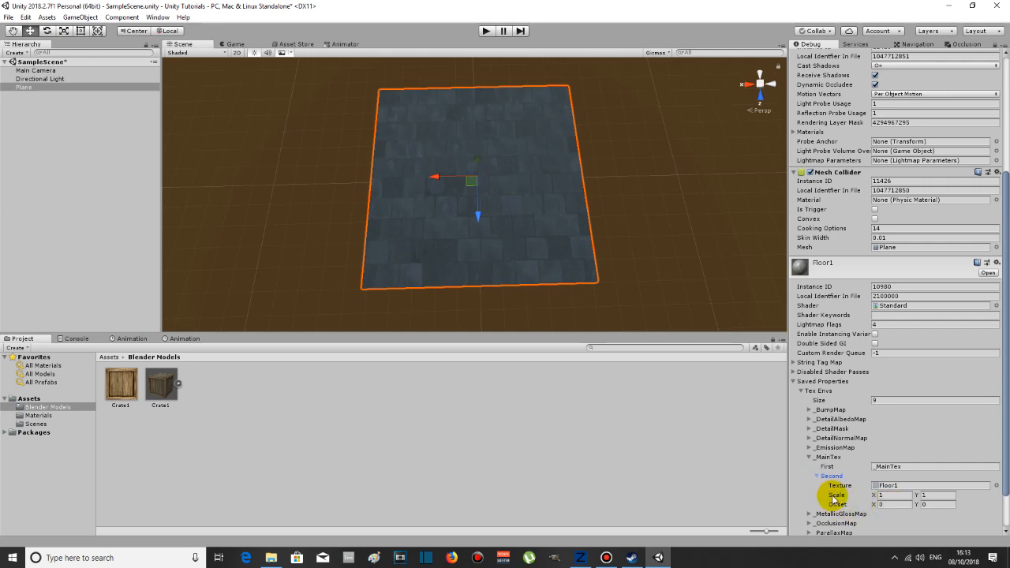
click(892, 495)
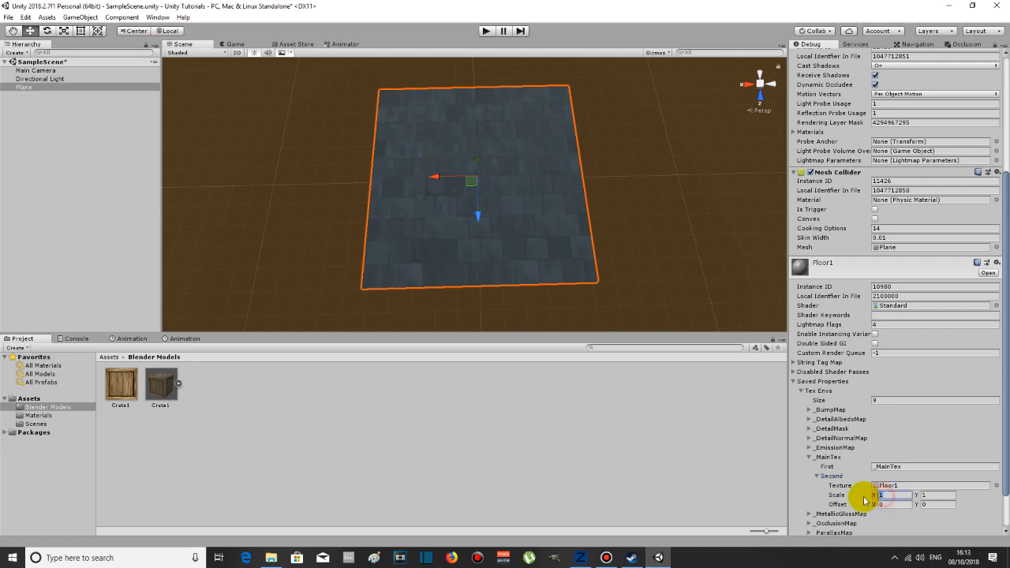